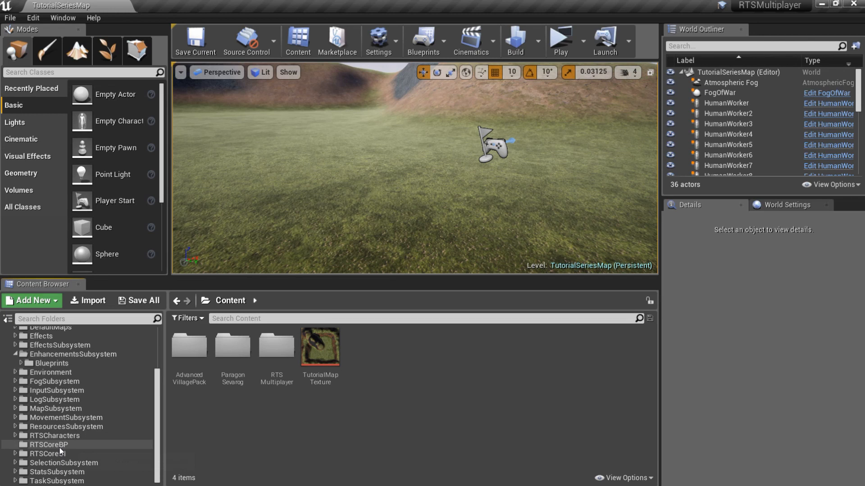
Add a new Elves enumerator to E_Faction in the RTSCoreBP folder.
{"action": "left_click", "coordinate": [49, 445]}
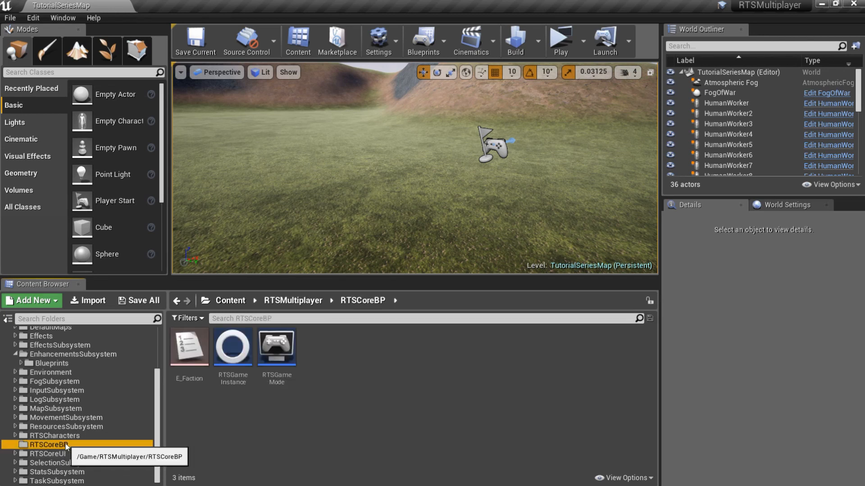
{"action": "double_click", "coordinate": [189, 347]}
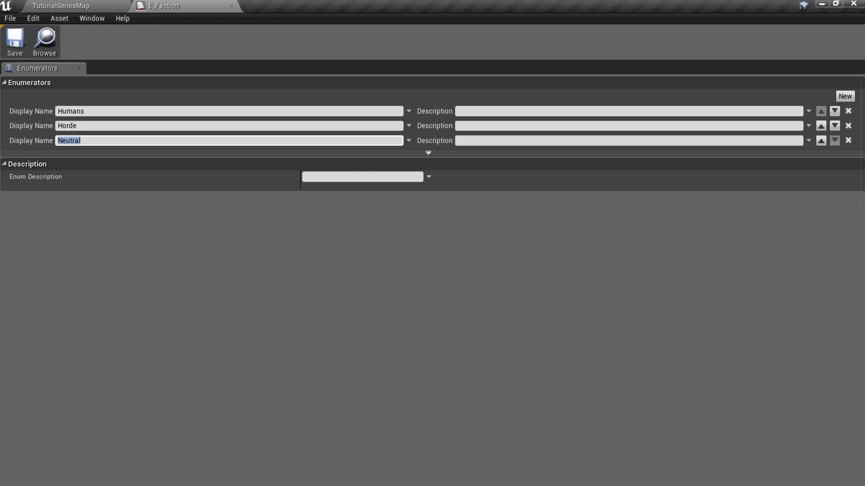
{"action": "left_click", "coordinate": [844, 96]}
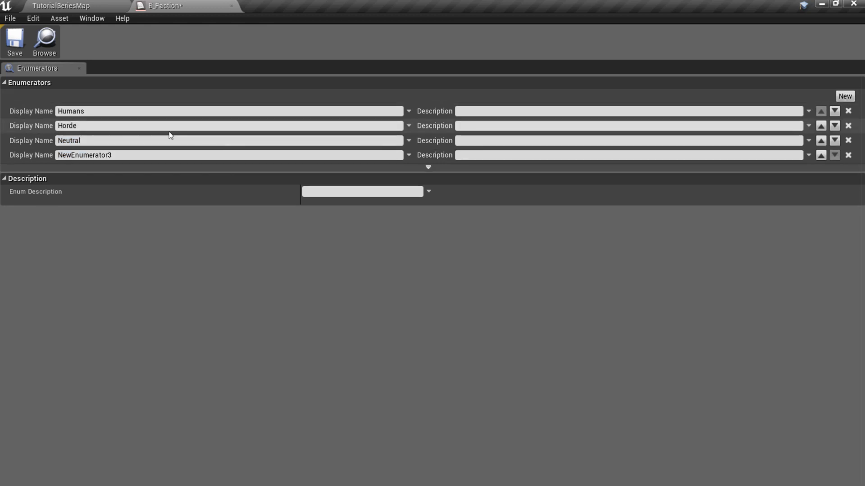
{"action": "type", "text": "El"}
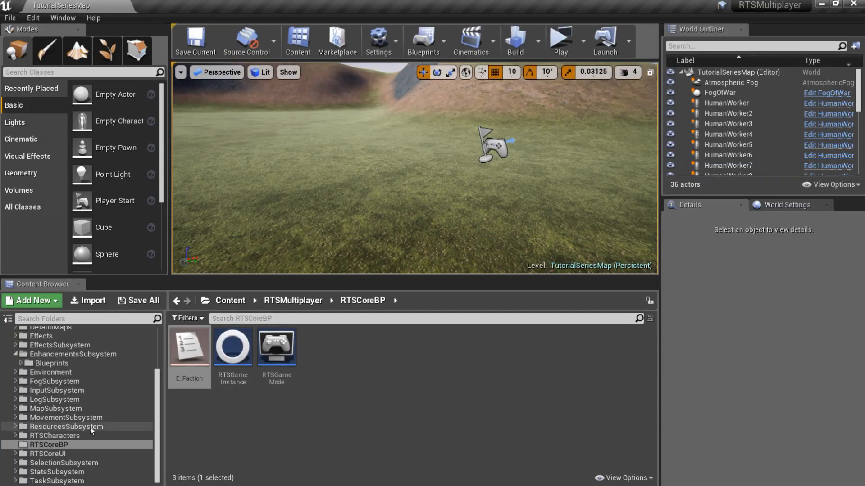
Open BasePlayerCharacter and inspect its Relationships faction map in SetupRelationships.
{"action": "left_click", "coordinate": [50, 445]}
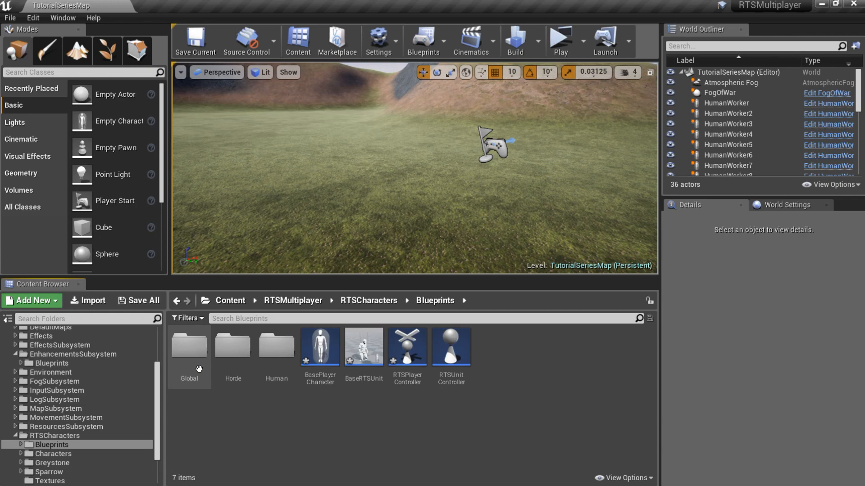
{"action": "double_click", "coordinate": [318, 346]}
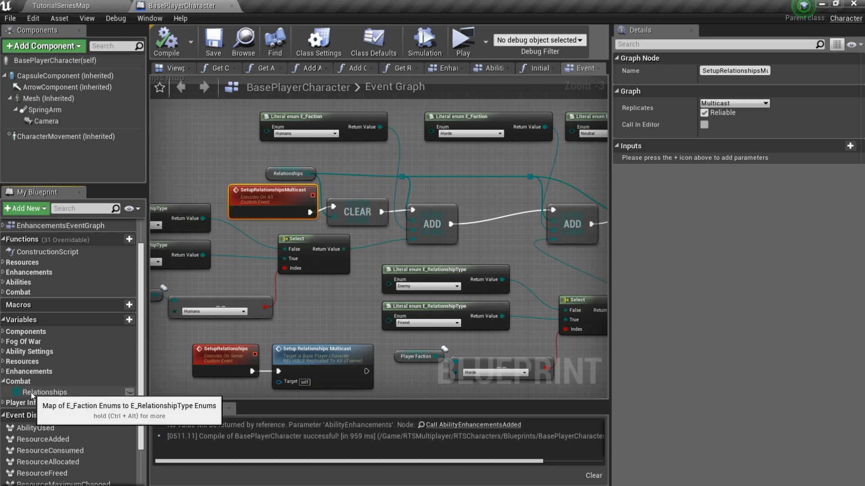
{"action": "left_click", "coordinate": [44, 392]}
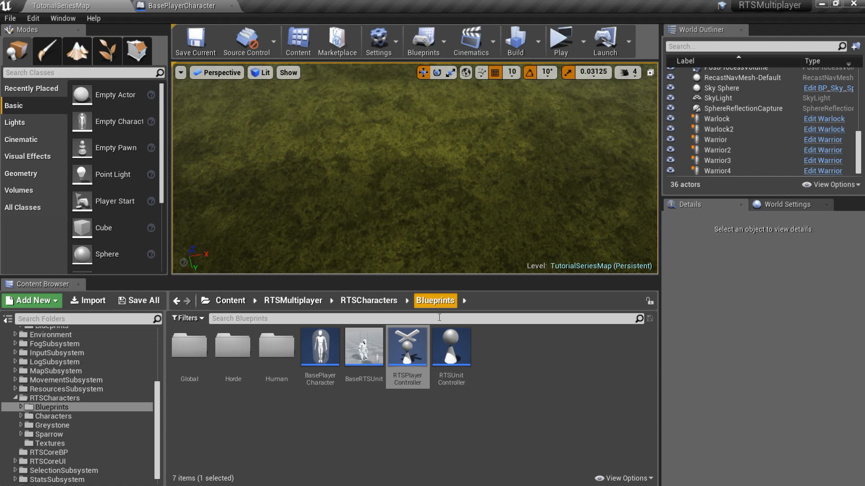
Place a Warrior5 unit in the level with its Unit Info faction set to Elves.
{"action": "double_click", "coordinate": [407, 345]}
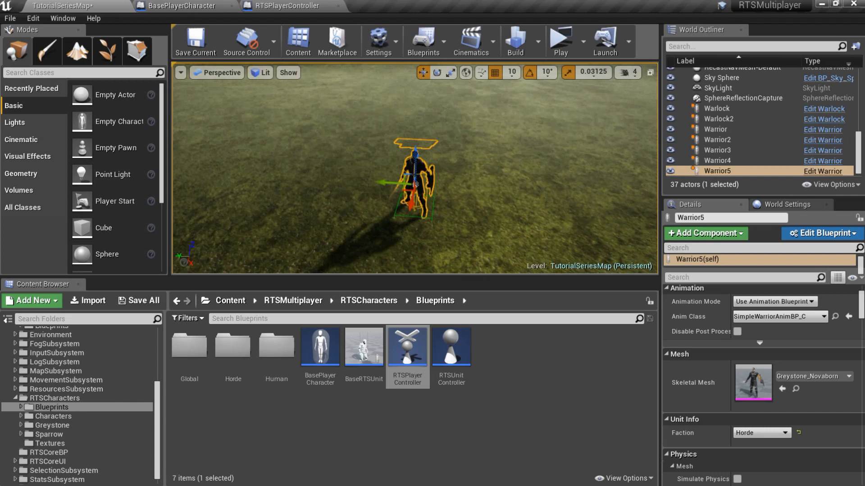
{"action": "left_click", "coordinate": [760, 436]}
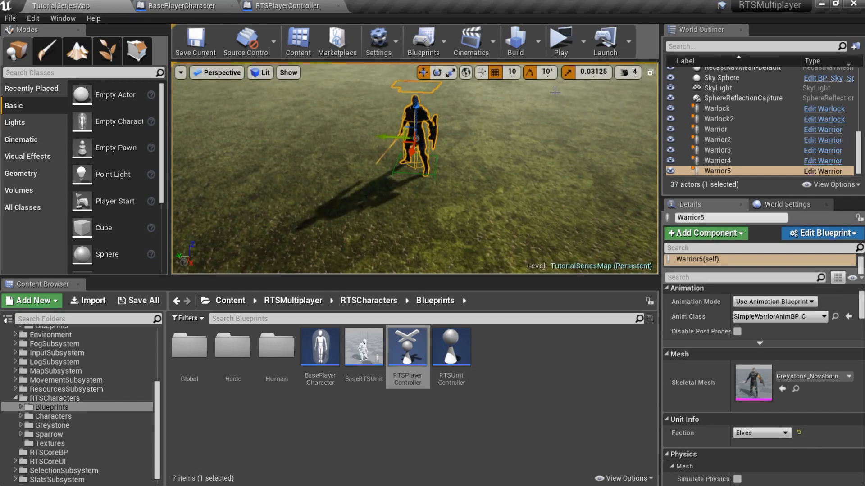
{"action": "left_click", "coordinate": [559, 42]}
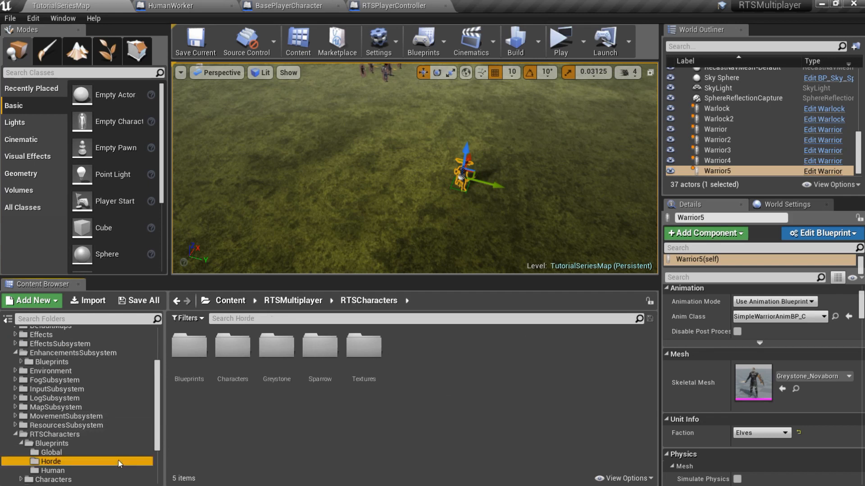
Create ElfWorker in a new Elves folder and give its Mesh the warrior Anim Class.
{"action": "left_click", "coordinate": [52, 470]}
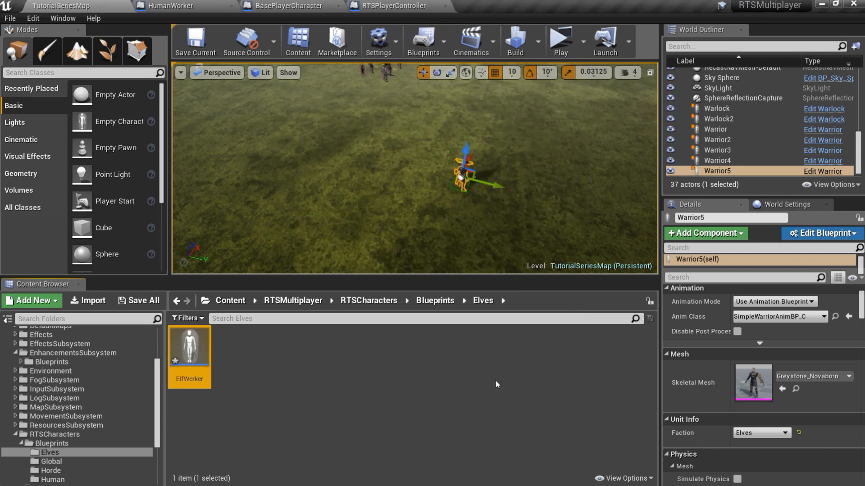
{"action": "double_click", "coordinate": [189, 346]}
{"action": "type", "text": "wa"}
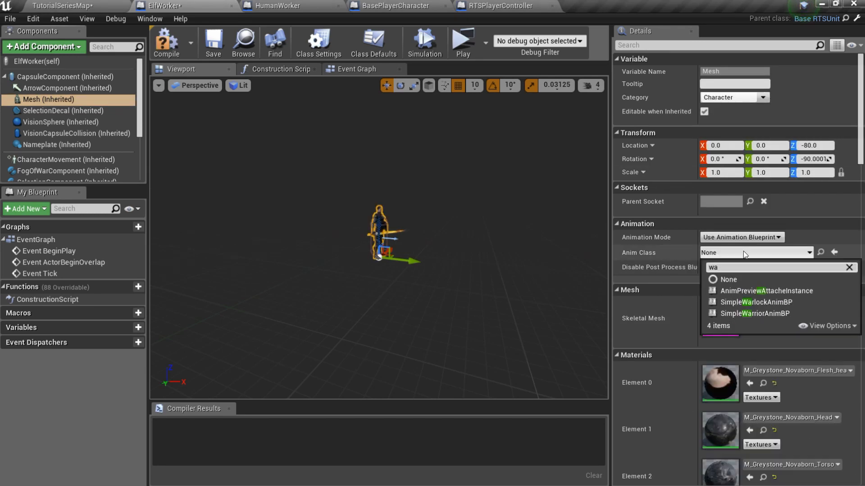
{"action": "left_click", "coordinate": [755, 313]}
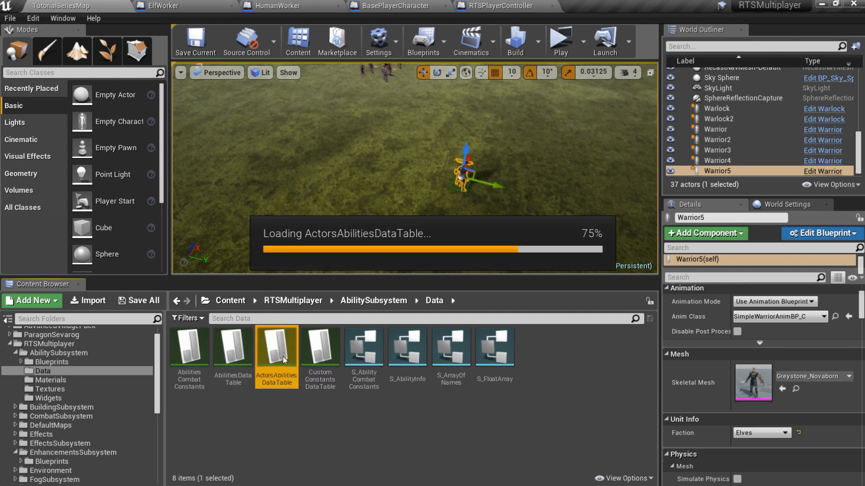
Add an ELF_WORKER row holding SELL to ActorsAbilitiesDataTable.
{"action": "double_click", "coordinate": [276, 346]}
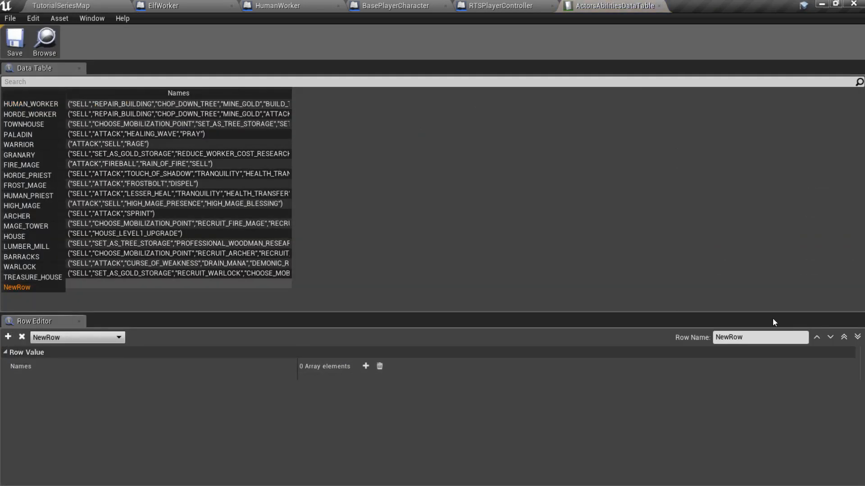
{"action": "type", "text": "E"}
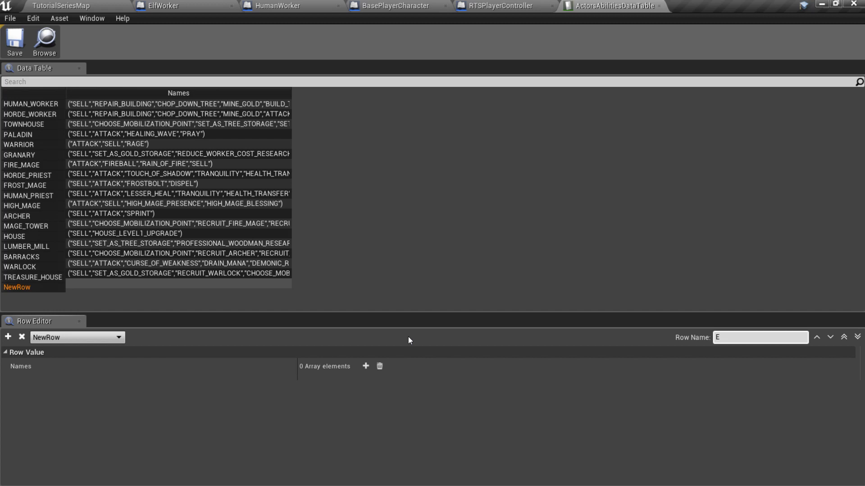
{"action": "type", "text": "ELF_WORKER"}
{"action": "type", "text": "SELL"}
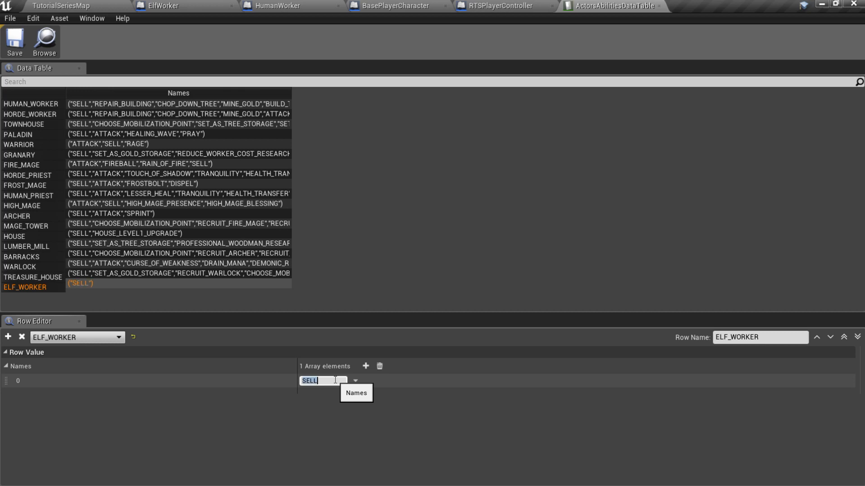
{"action": "mouse_move", "coordinate": [365, 366]}
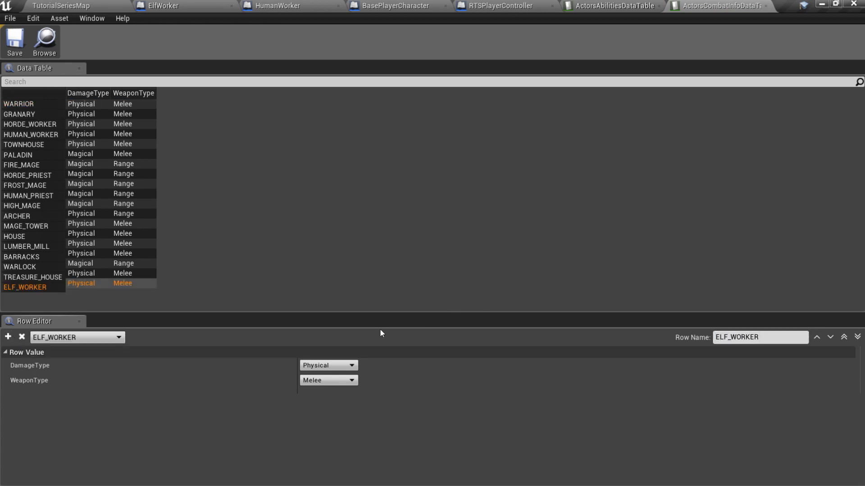
Add an ELF_WORKER row to ActorsStatsDataTable with Health set to 150.
{"action": "left_click", "coordinate": [74, 6]}
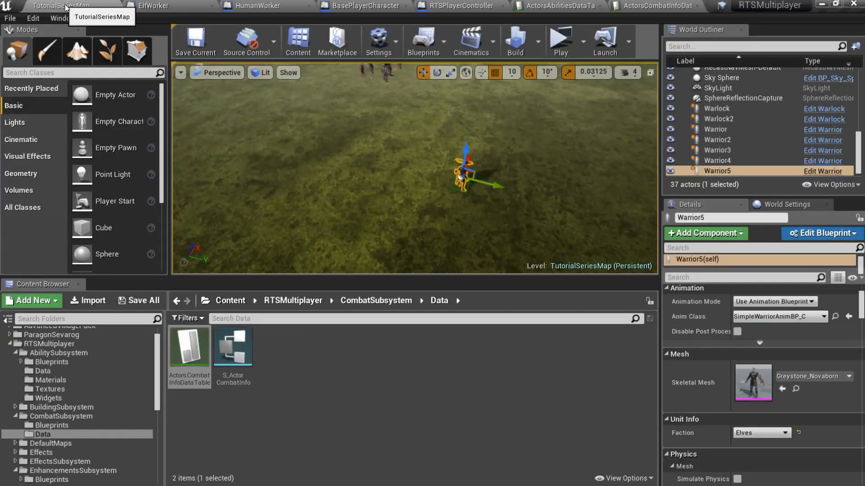
{"action": "left_click", "coordinate": [54, 435]}
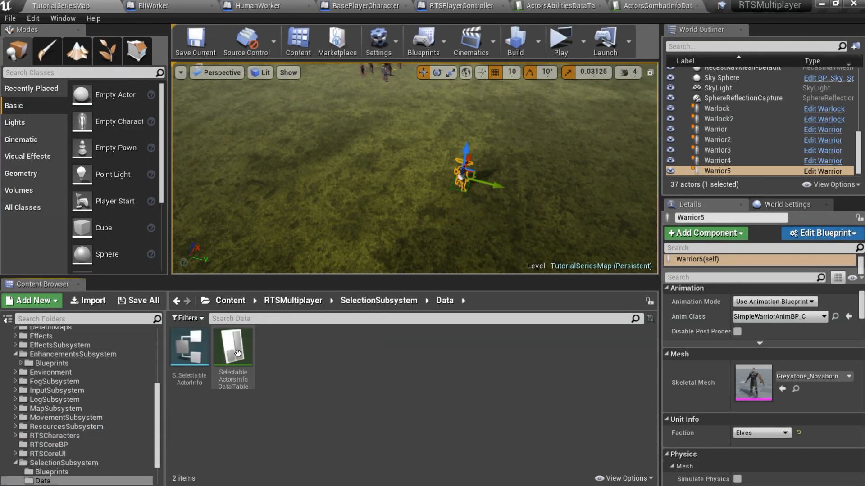
{"action": "double_click", "coordinate": [233, 344]}
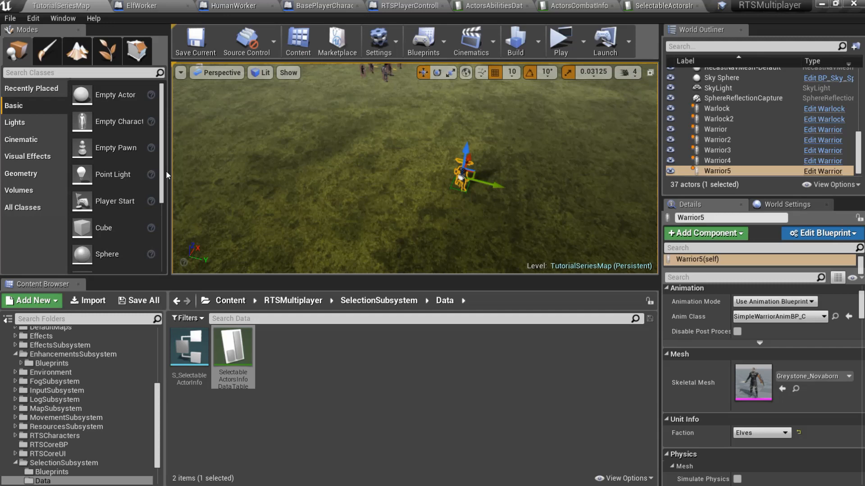
{"action": "left_click", "coordinate": [62, 472]}
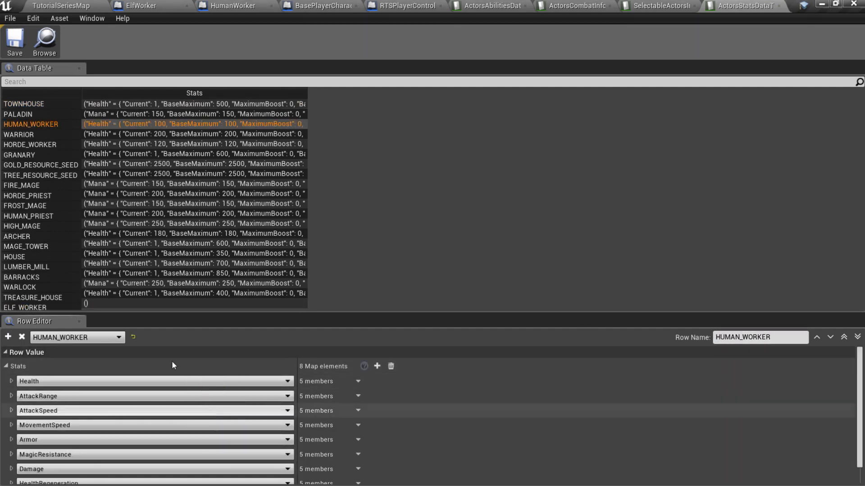
{"action": "left_click", "coordinate": [25, 307]}
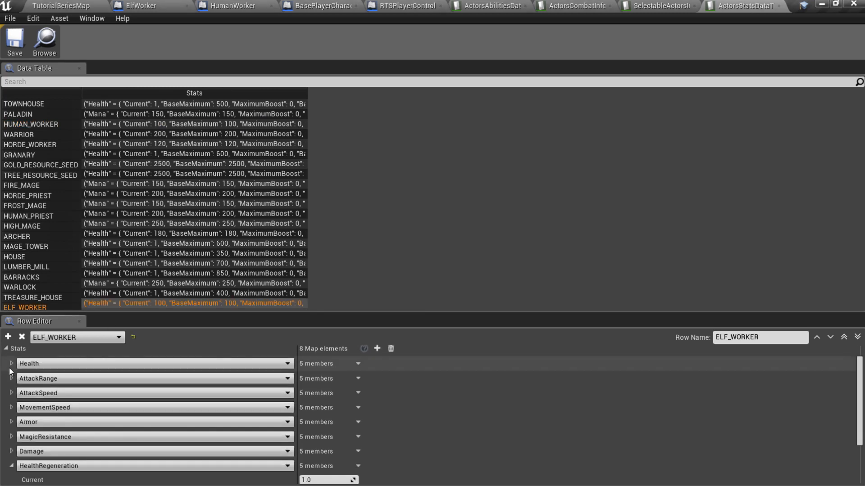
{"action": "left_click", "coordinate": [10, 363]}
{"action": "type", "text": "150"}
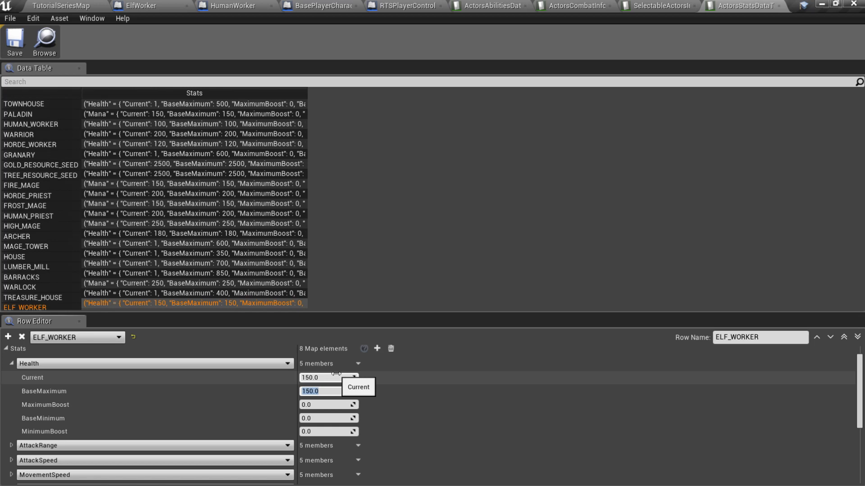
{"action": "scroll", "scroll_direction": "down", "scroll_amount": 3}
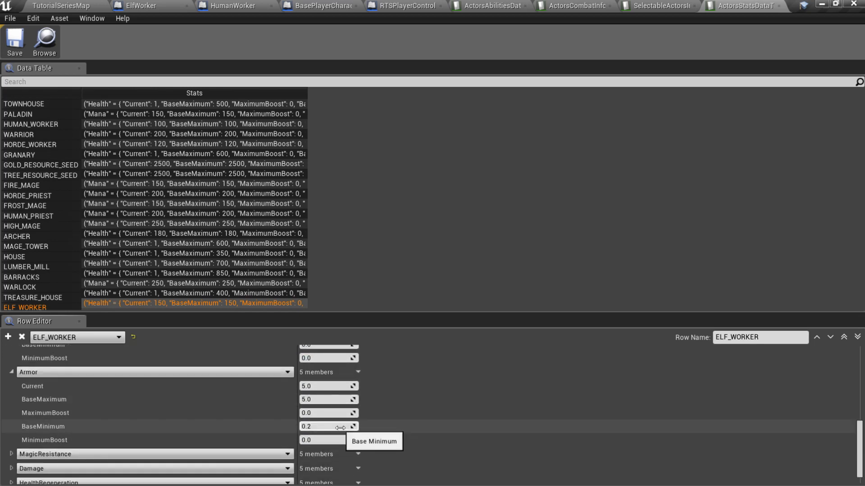
{"action": "left_click", "coordinate": [767, 6]}
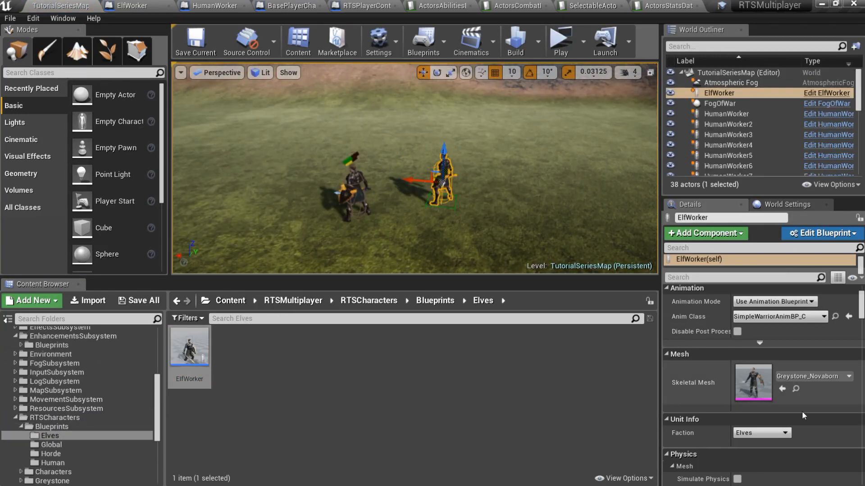
Create an Elves folder under the Buildings blueprints and start a new Blueprint Class.
{"action": "left_click", "coordinate": [559, 41]}
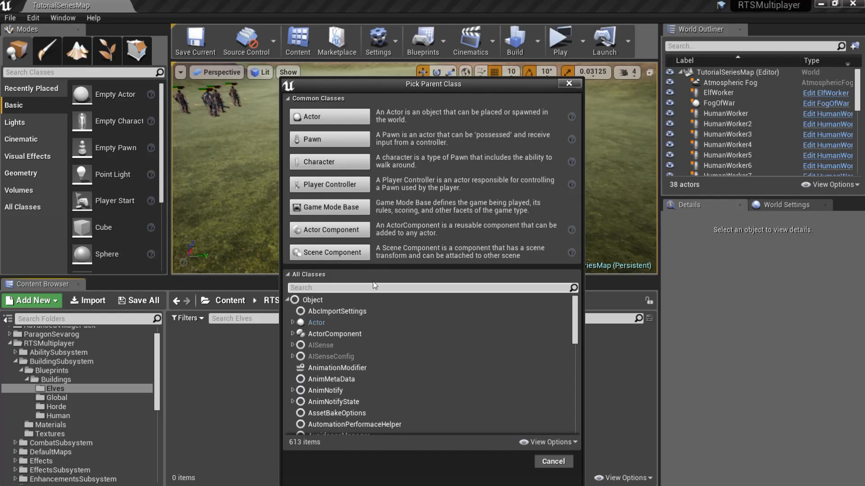
Create ElvenTownhouseMesh, arranging house, barrel and boat meshes under Level1 and Level2.
{"action": "left_click", "coordinate": [552, 461]}
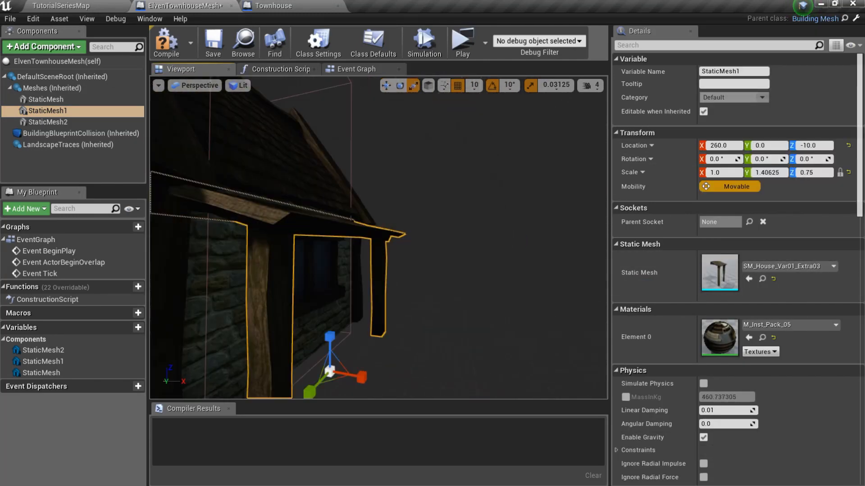
{"action": "left_click", "coordinate": [49, 122]}
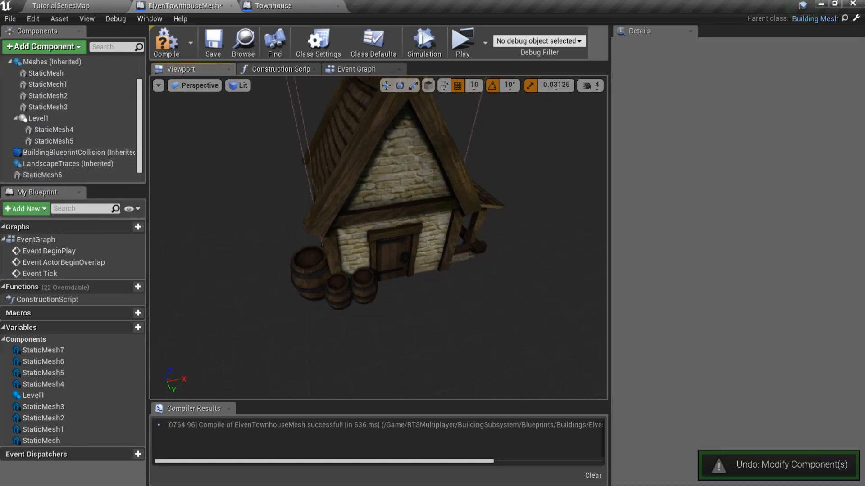
{"action": "left_click", "coordinate": [53, 118]}
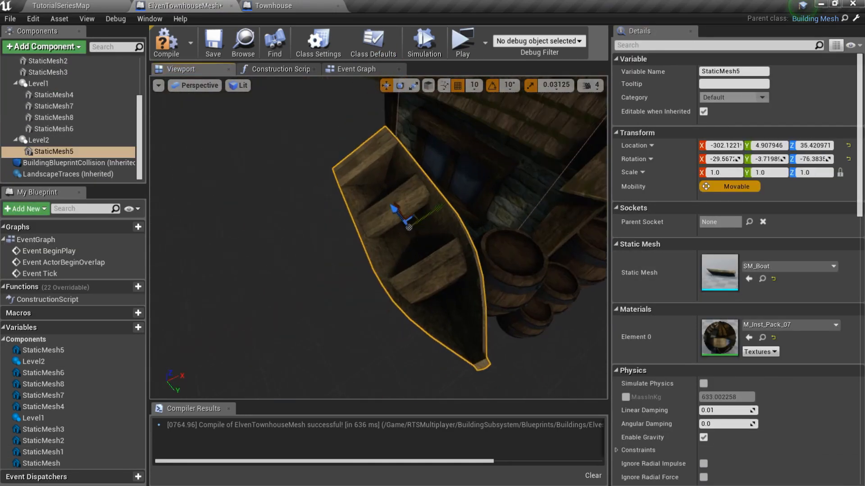
{"action": "left_click", "coordinate": [357, 69]}
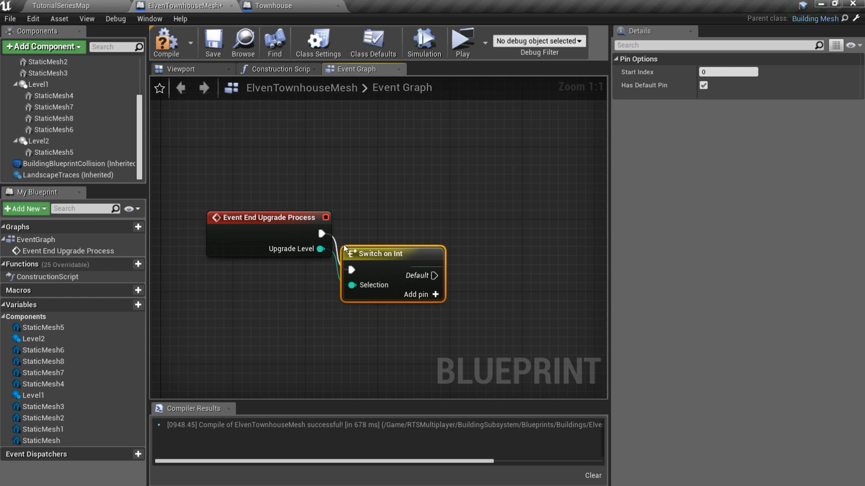
Scale BuildingBlueprintCollision to 18.75, 17.0, 28.47.
{"action": "left_click", "coordinate": [53, 95]}
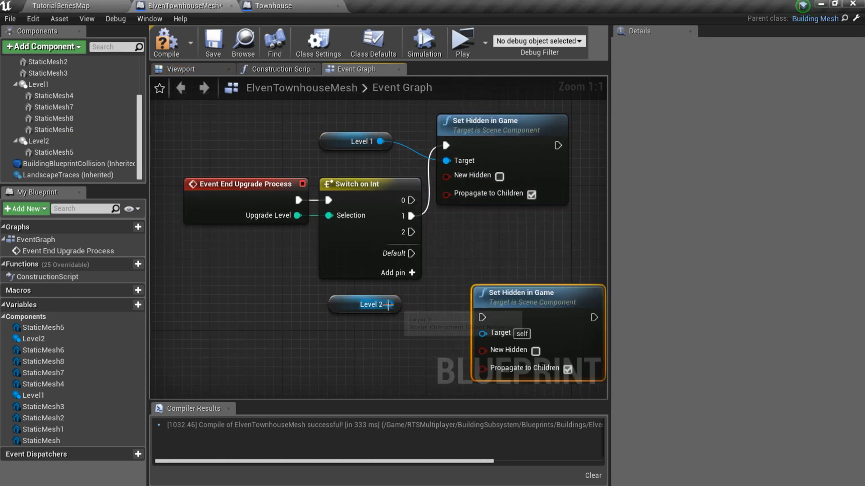
{"action": "left_click", "coordinate": [76, 164]}
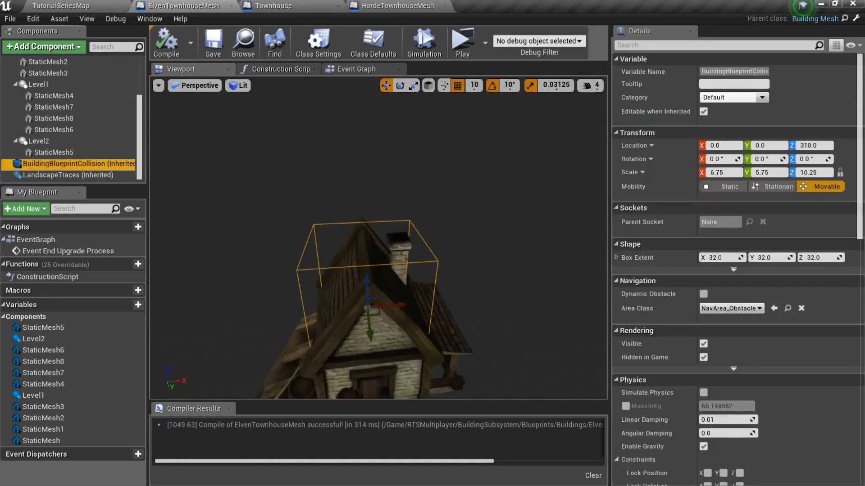
{"action": "type", "text": "17.0"}
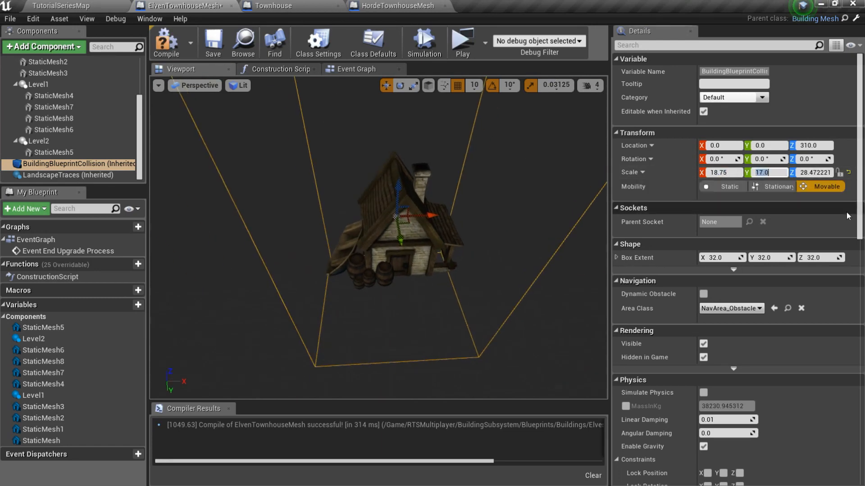
{"action": "left_click", "coordinate": [68, 174]}
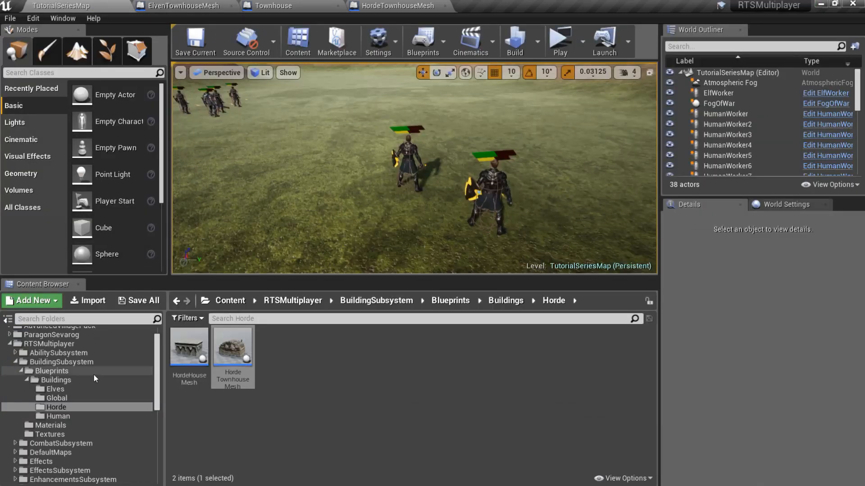
Set the Townhouse blueprint's MeshActor Child Actor Class to ElvenTownhouseMesh.
{"action": "left_click", "coordinate": [55, 380]}
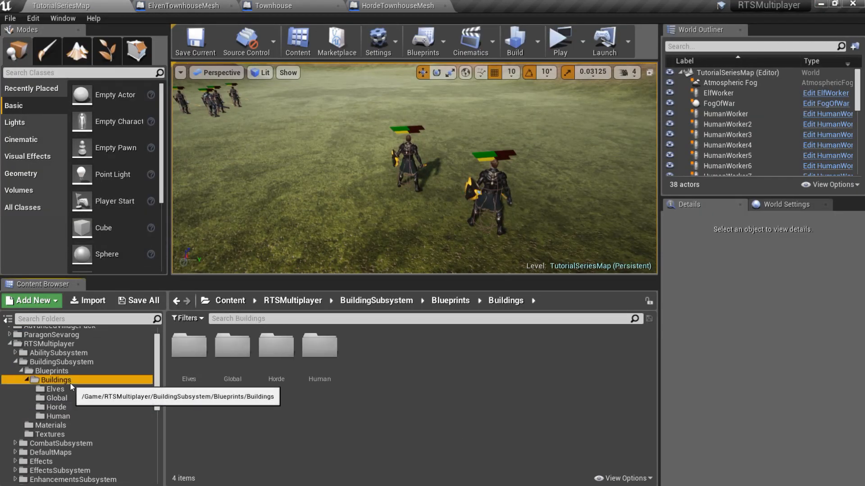
{"action": "left_click", "coordinate": [54, 398]}
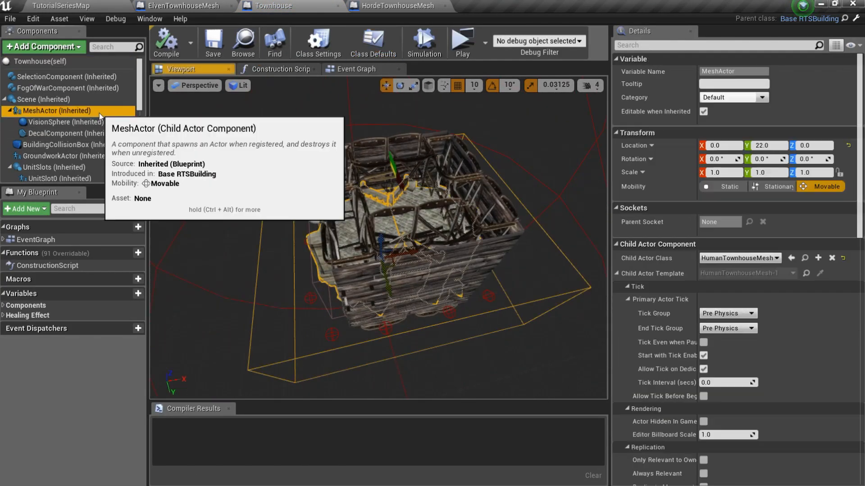
{"action": "type", "text": "elve"}
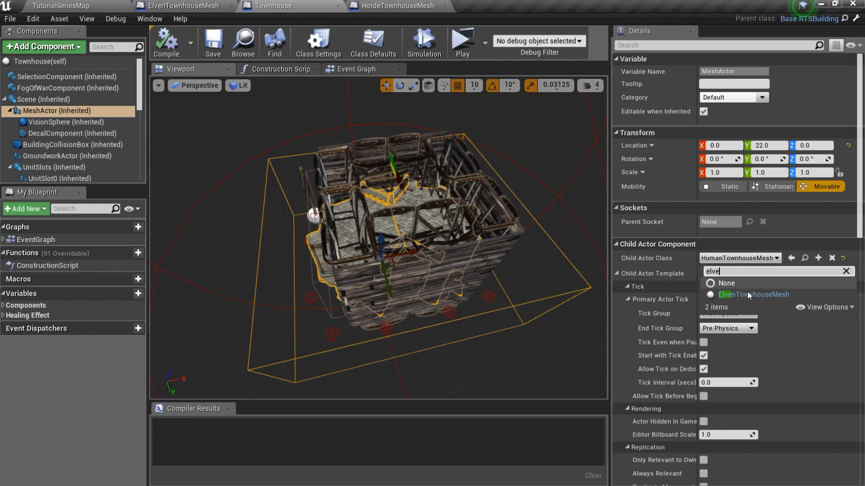
{"action": "left_click", "coordinate": [755, 294]}
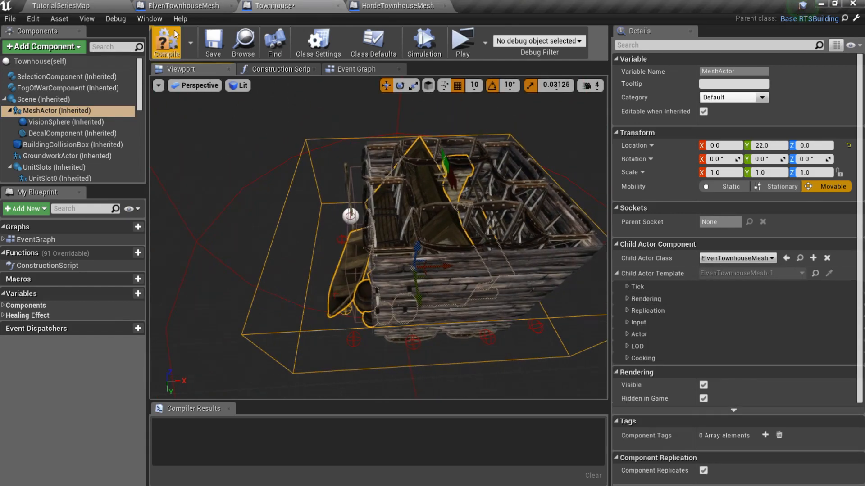
{"action": "left_click", "coordinate": [167, 43]}
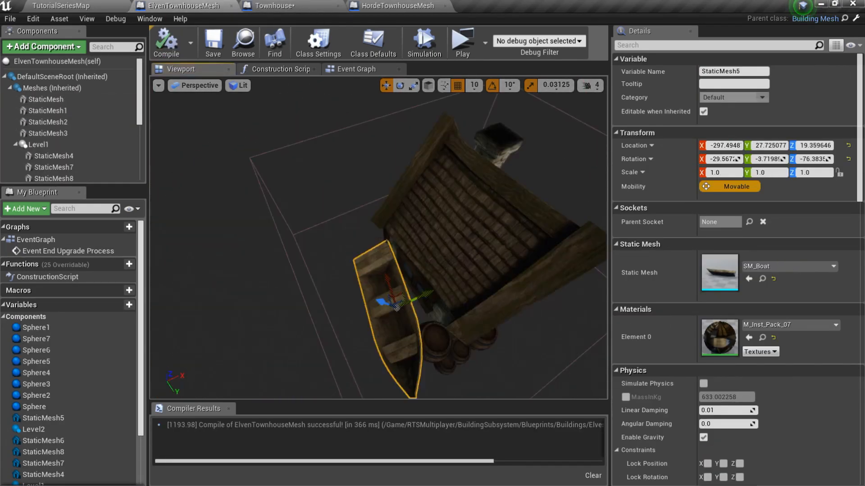
Inspect a sphere component in ElvenTownhouseMesh, then return to the Townhouse blueprint.
{"action": "left_click", "coordinate": [53, 88]}
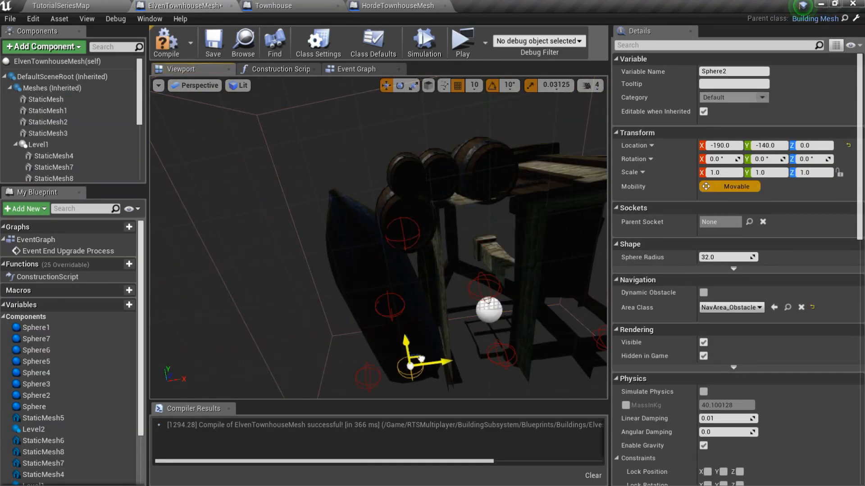
{"action": "left_click", "coordinate": [36, 362]}
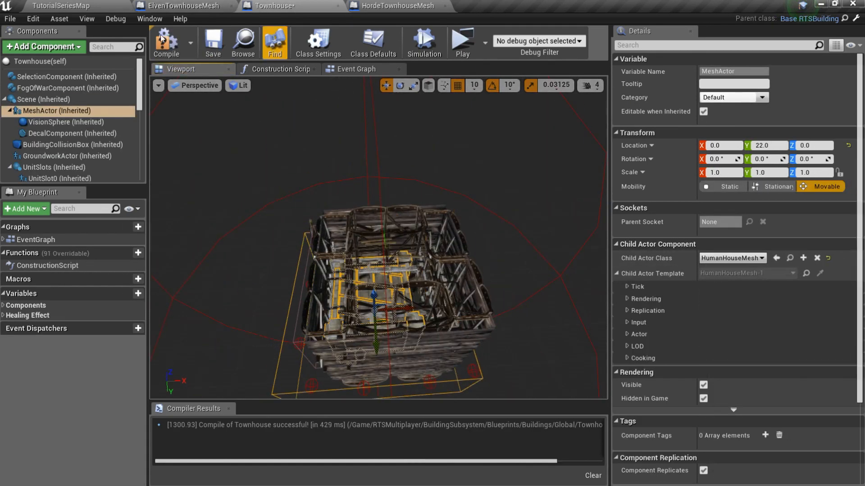
In Townhouse Class Defaults, add an Elves → ElvenTownhouseMesh entry to Mesh Actors Map.
{"action": "left_click", "coordinate": [373, 43]}
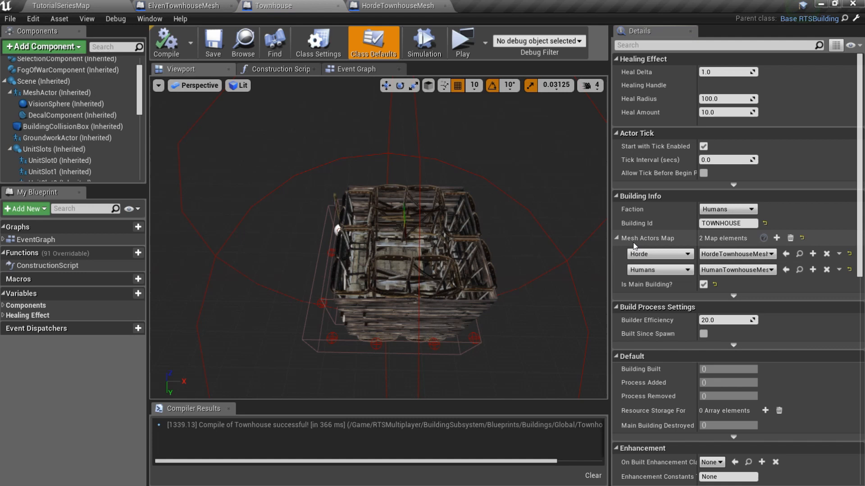
{"action": "left_click", "coordinate": [659, 270]}
{"action": "type", "text": "elve"}
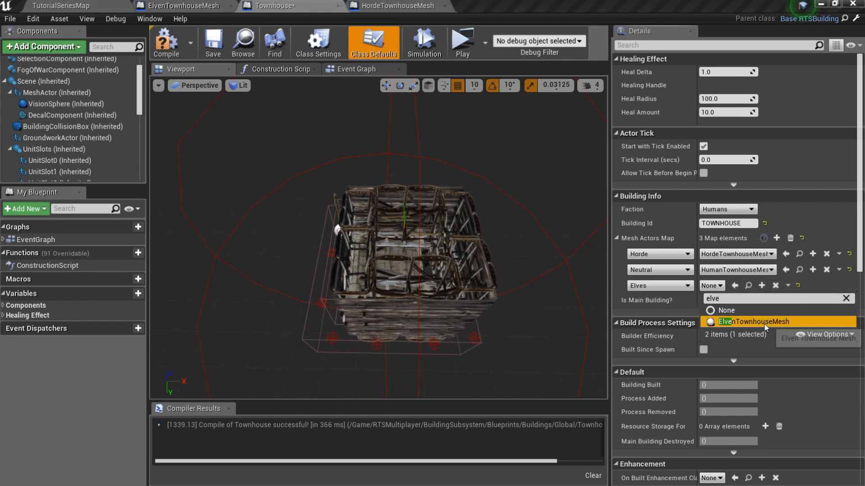
{"action": "left_click", "coordinate": [751, 321]}
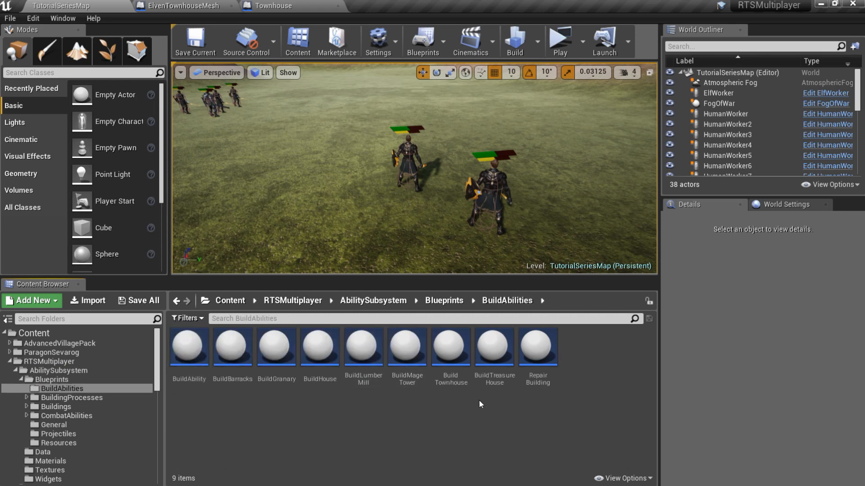
In BuildTownhouse, add Elves entries mapping to ElvenTownhouseMesh and Townhouse in the building class maps.
{"action": "double_click", "coordinate": [450, 346]}
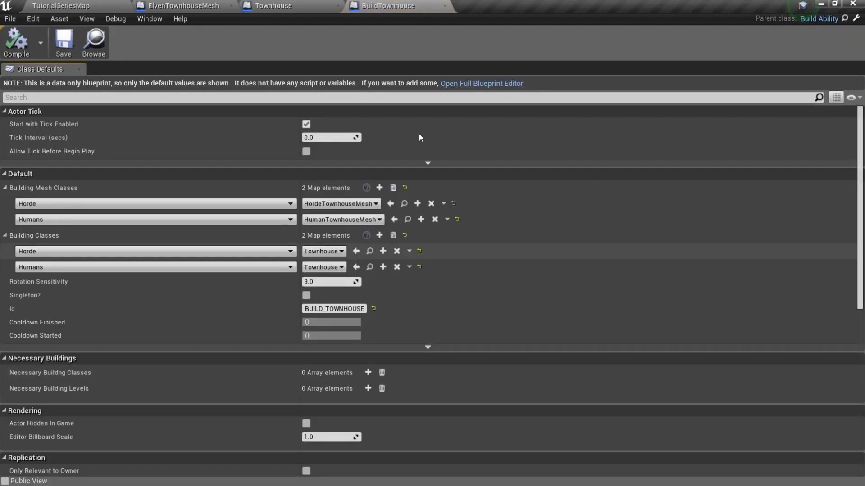
{"action": "left_click", "coordinate": [481, 83]}
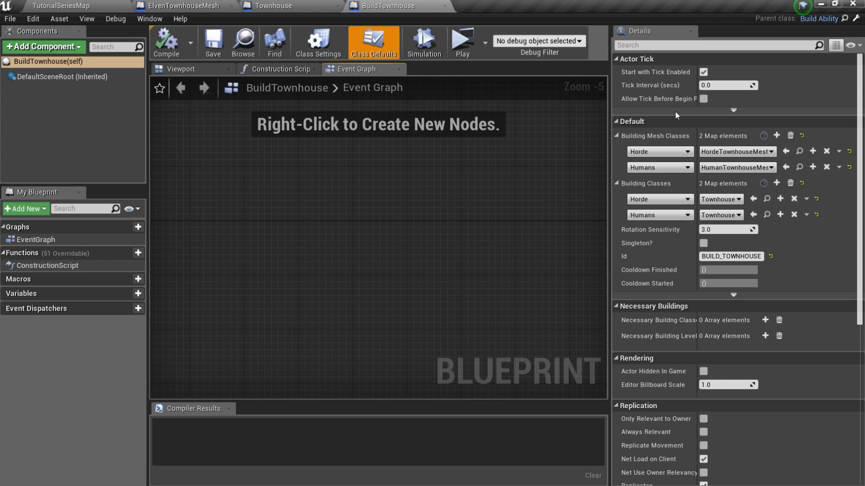
{"action": "left_click", "coordinate": [659, 167]}
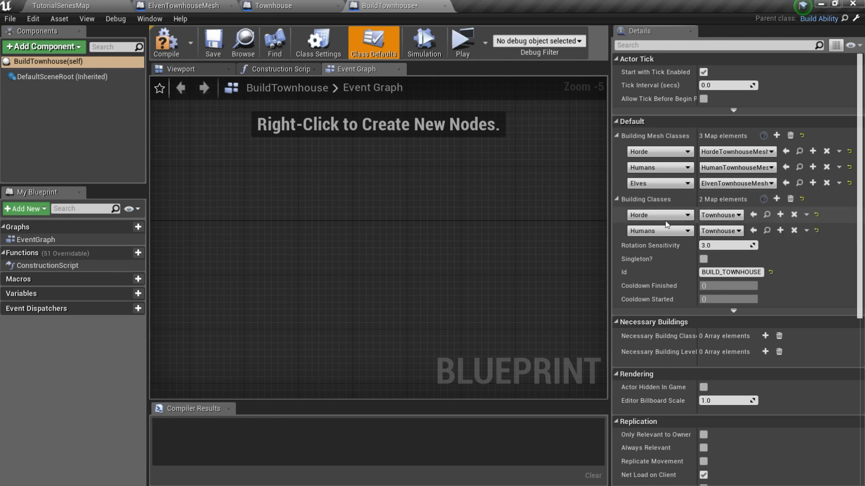
{"action": "left_click", "coordinate": [776, 198]}
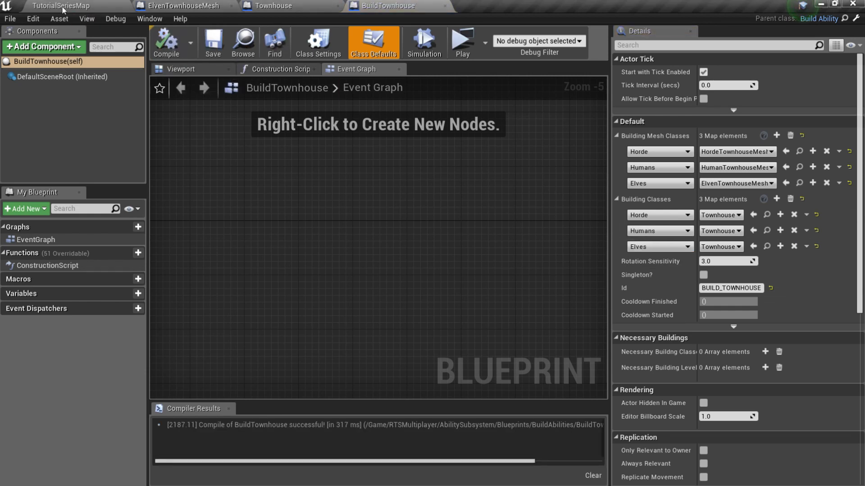
Add BUILD_TOWNHOUSE to the ELF_WORKER row's abilities in ActorsAbilitiesDataTable.
{"action": "left_click", "coordinate": [506, 6]}
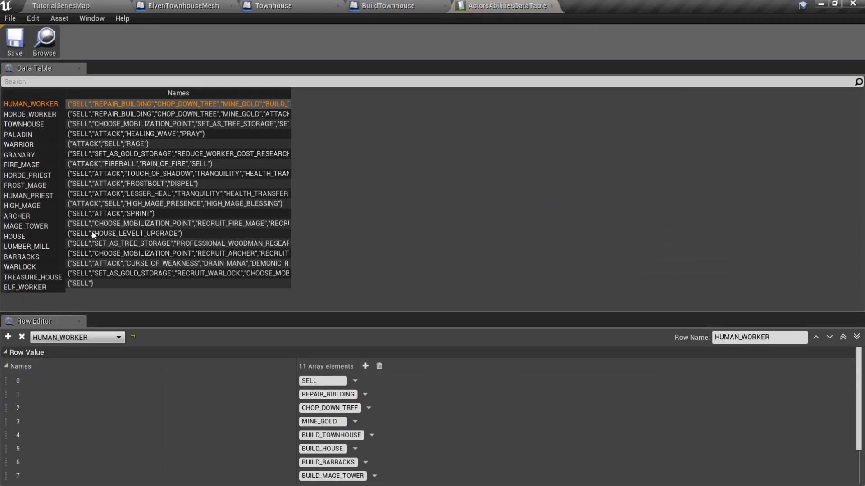
{"action": "left_click", "coordinate": [24, 287]}
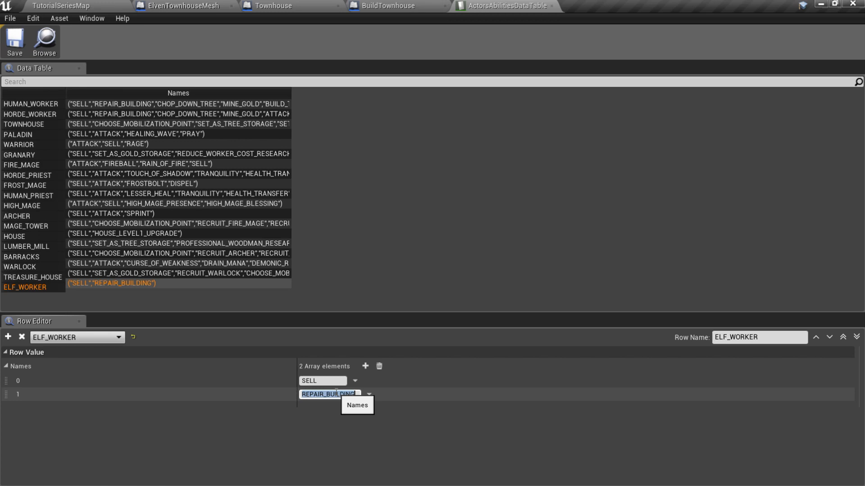
{"action": "left_click", "coordinate": [364, 366]}
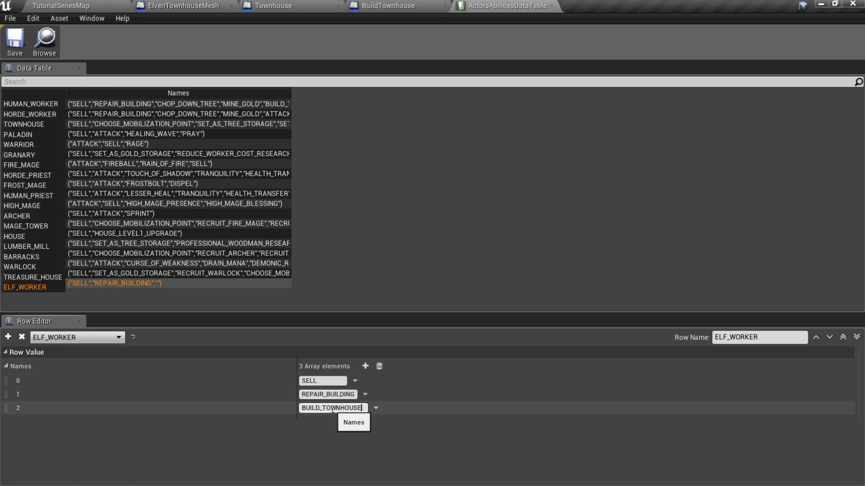
{"action": "left_click", "coordinate": [391, 5]}
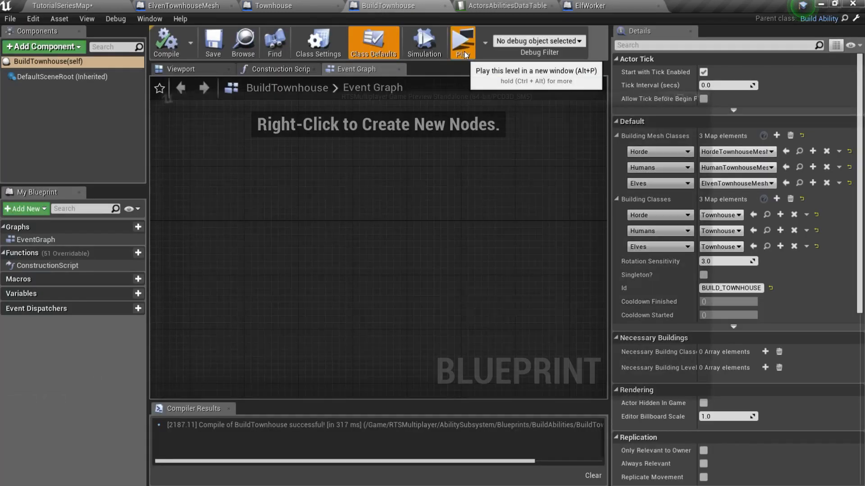
Start a test play of the level.
{"action": "left_click", "coordinate": [462, 42]}
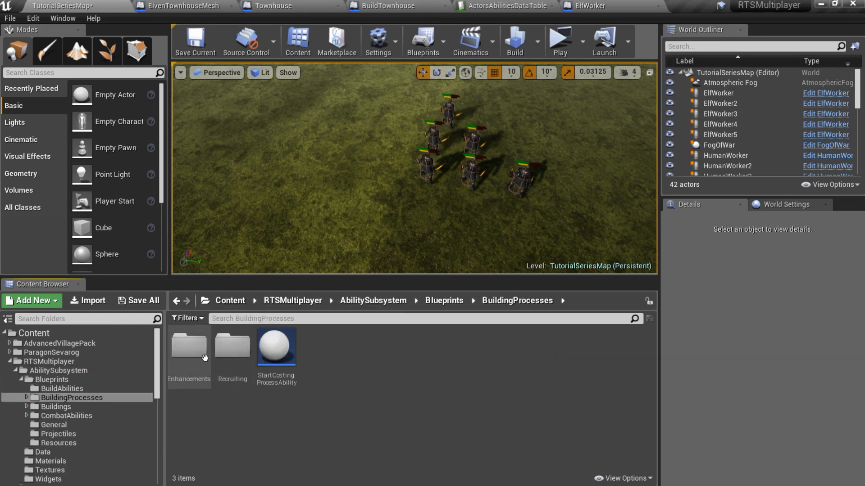
Map Elves to ElfWorker in RecruitWorkerAbility, add a warrior recruiting entry, and run the preview.
{"action": "double_click", "coordinate": [233, 344]}
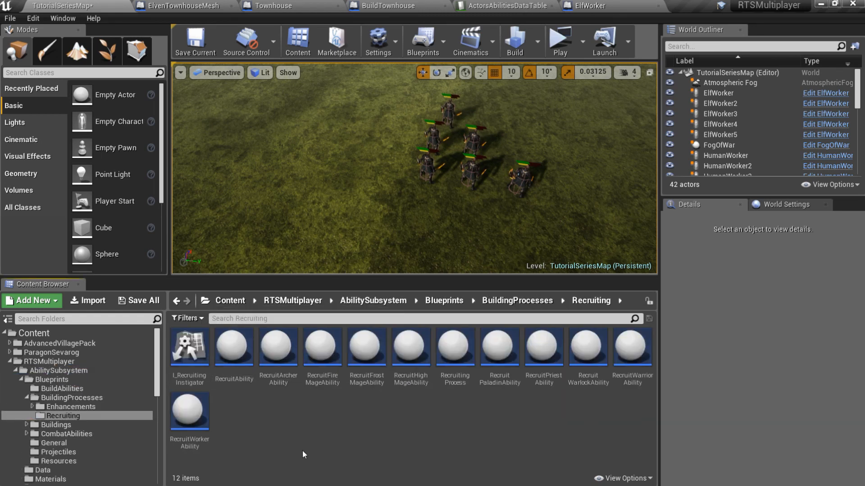
{"action": "double_click", "coordinate": [189, 411]}
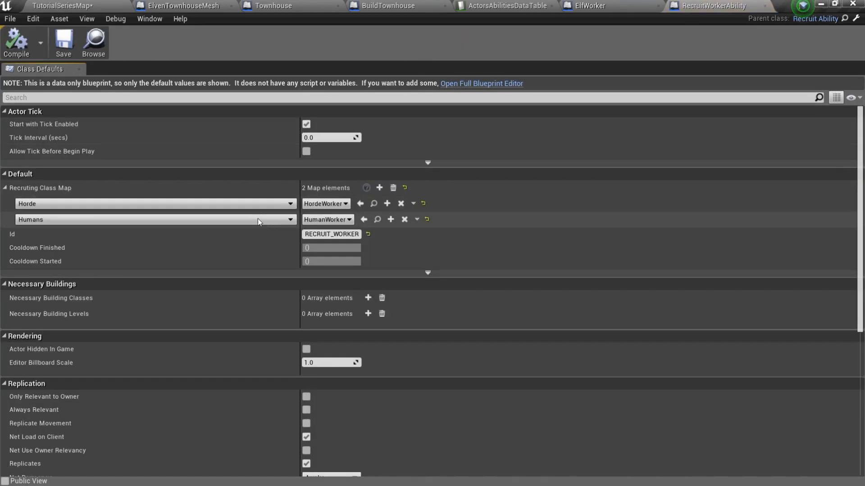
{"action": "left_click", "coordinate": [154, 220]}
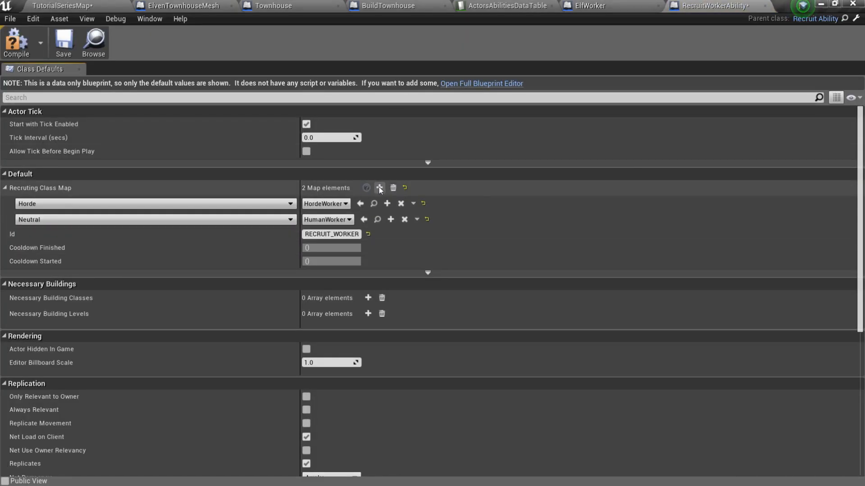
{"action": "left_click", "coordinate": [379, 187]}
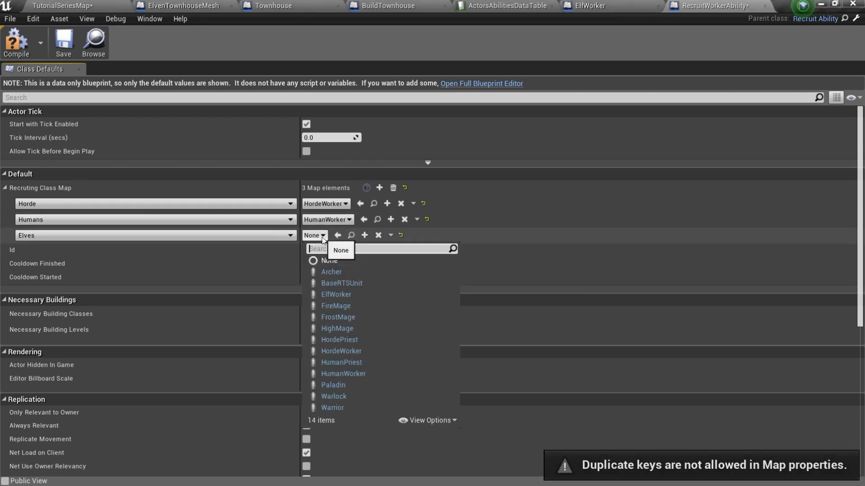
{"action": "left_click", "coordinate": [64, 43]}
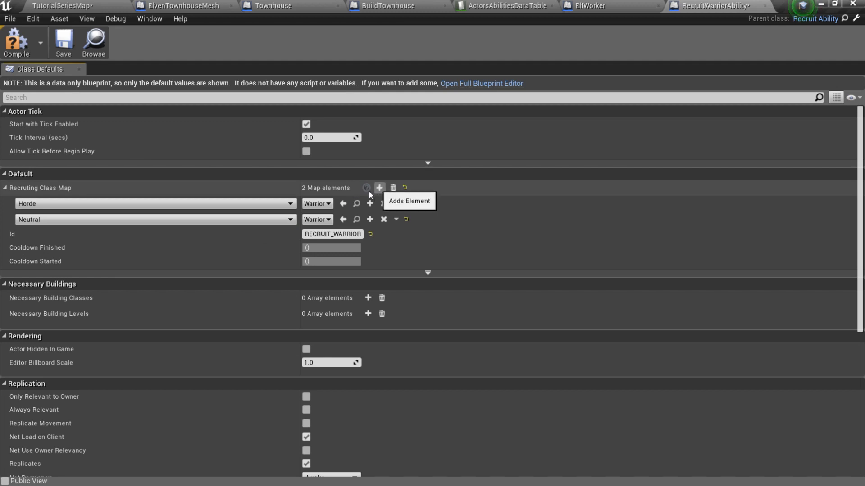
{"action": "left_click", "coordinate": [378, 188]}
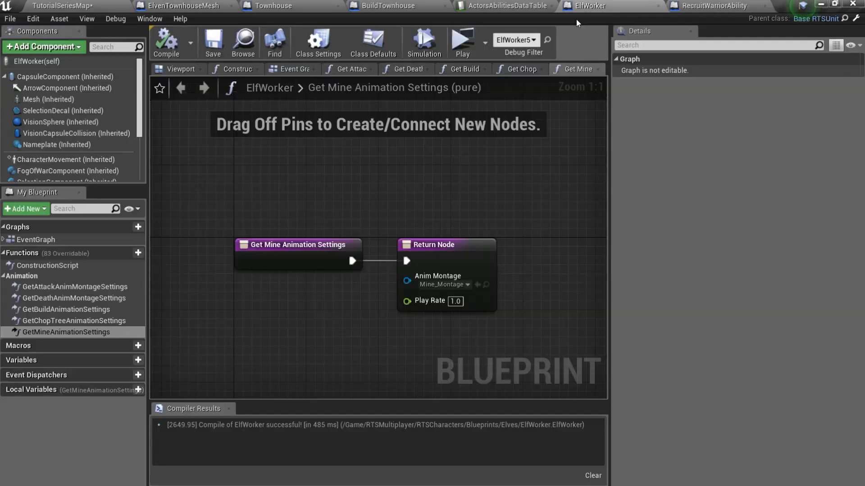
{"action": "left_click", "coordinate": [461, 39]}
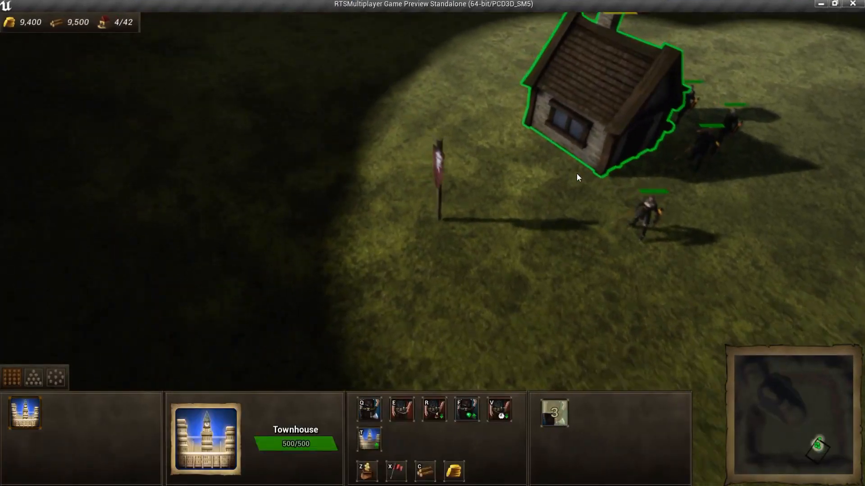